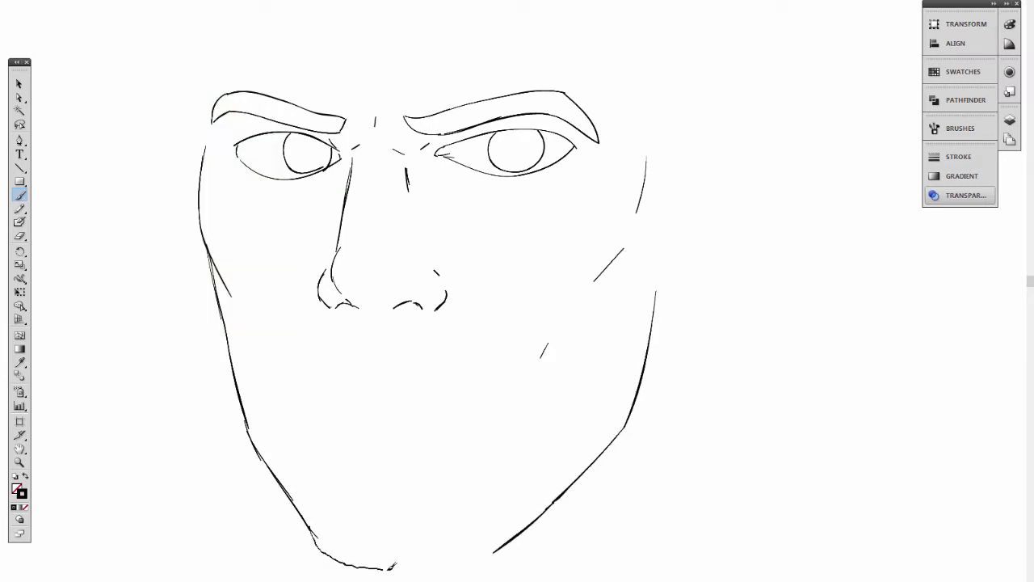
Ink black outline strokes over the sketch of the first fighter's face
drag(307, 396, 485, 404)
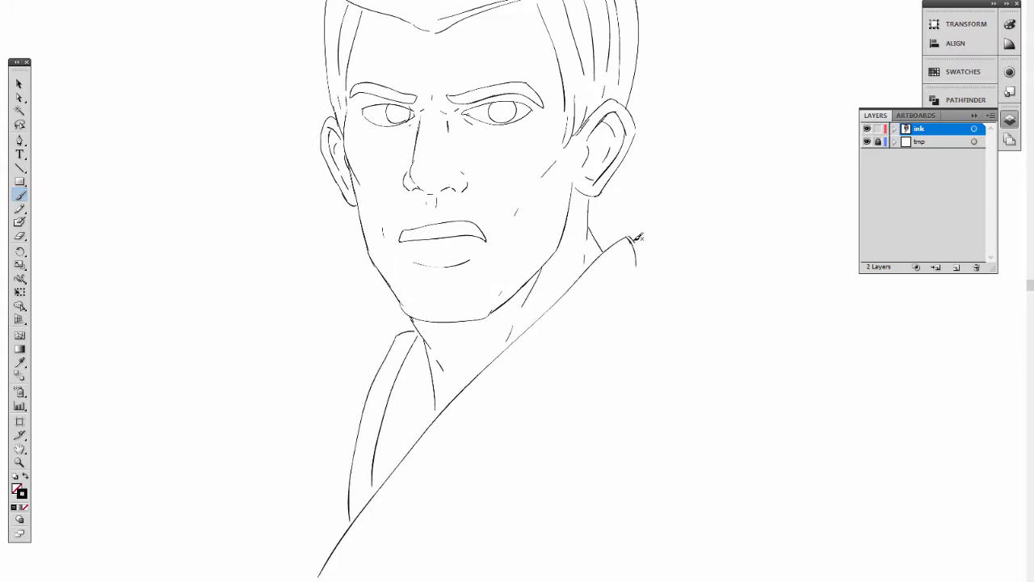
scroll(down, 3)
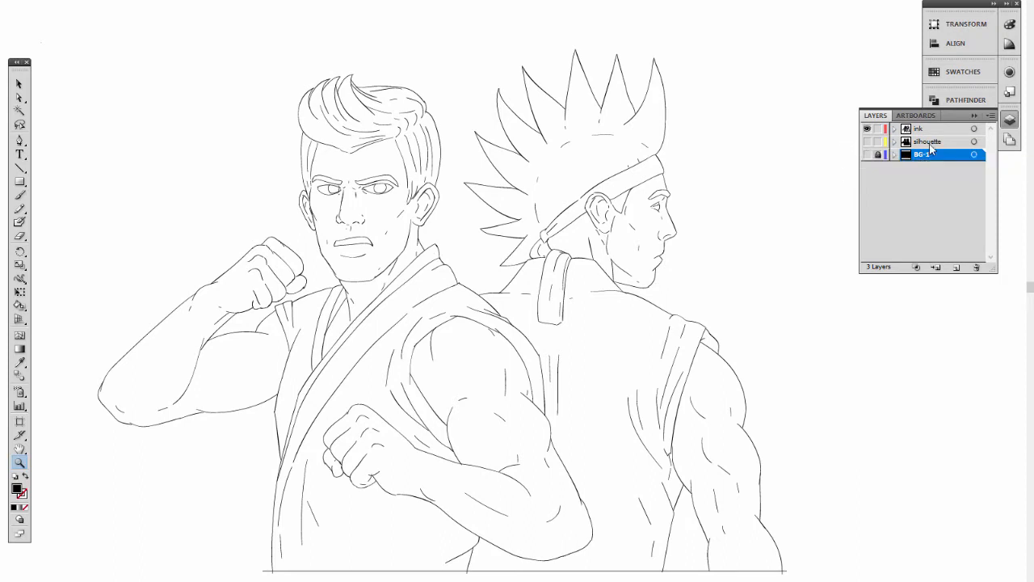
Select the silhouette layer and turn on its visibility to show both black silhouettes
click(867, 142)
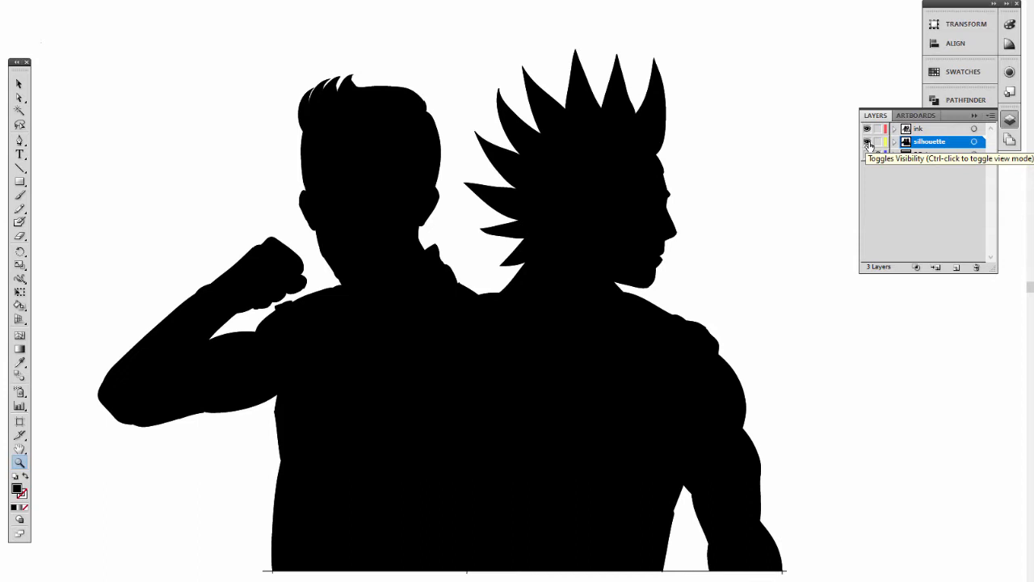
click(867, 142)
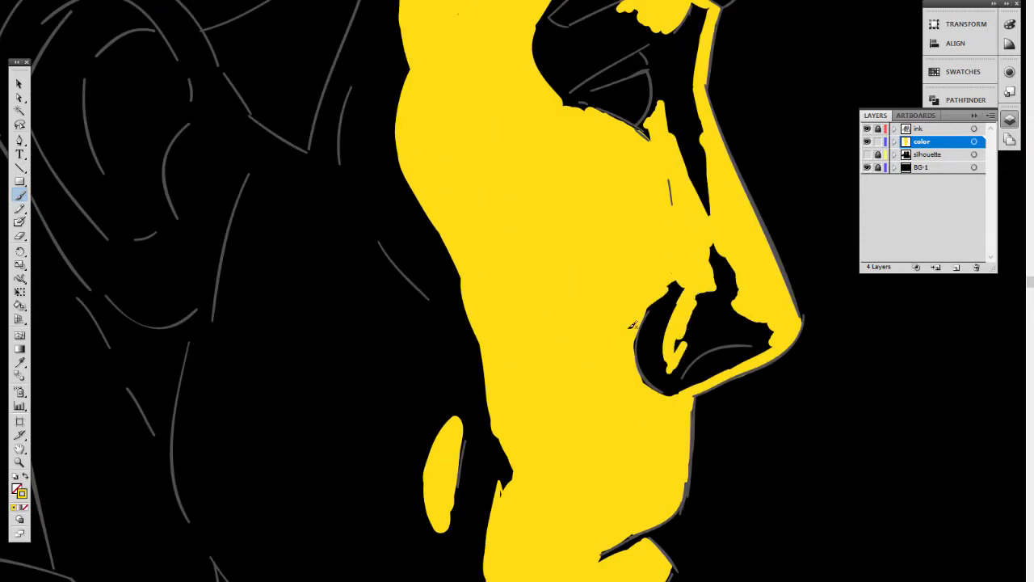
Paint a red highlight on the spiky-haired fighter's arm and open the Transparency settings
scroll(down, 3)
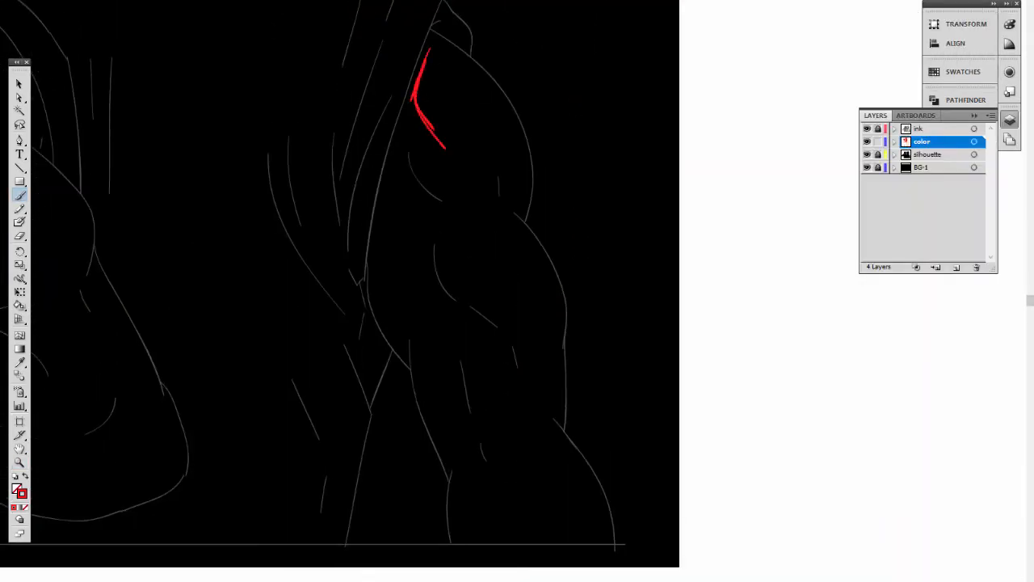
drag(437, 145, 566, 534)
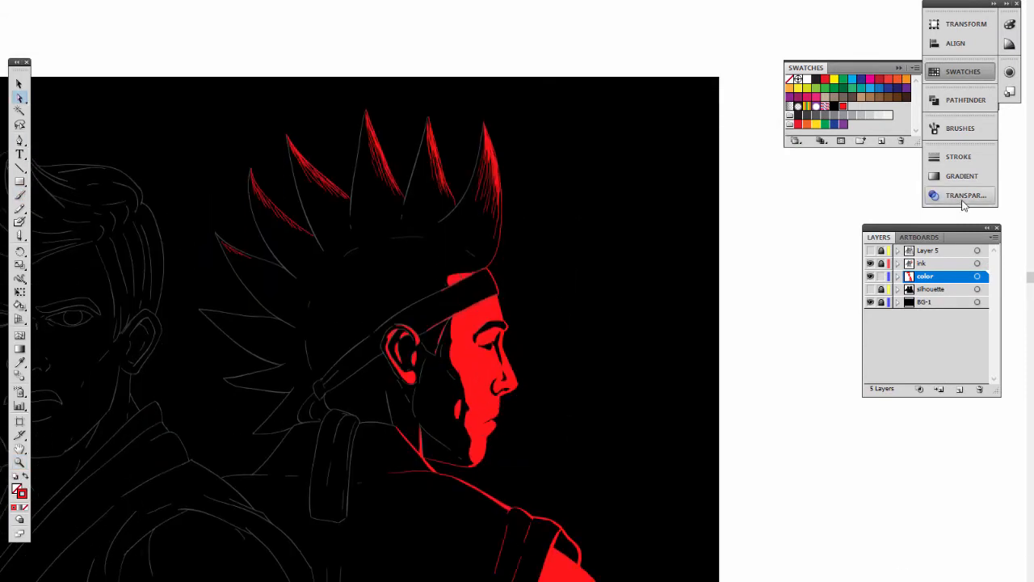
click(930, 263)
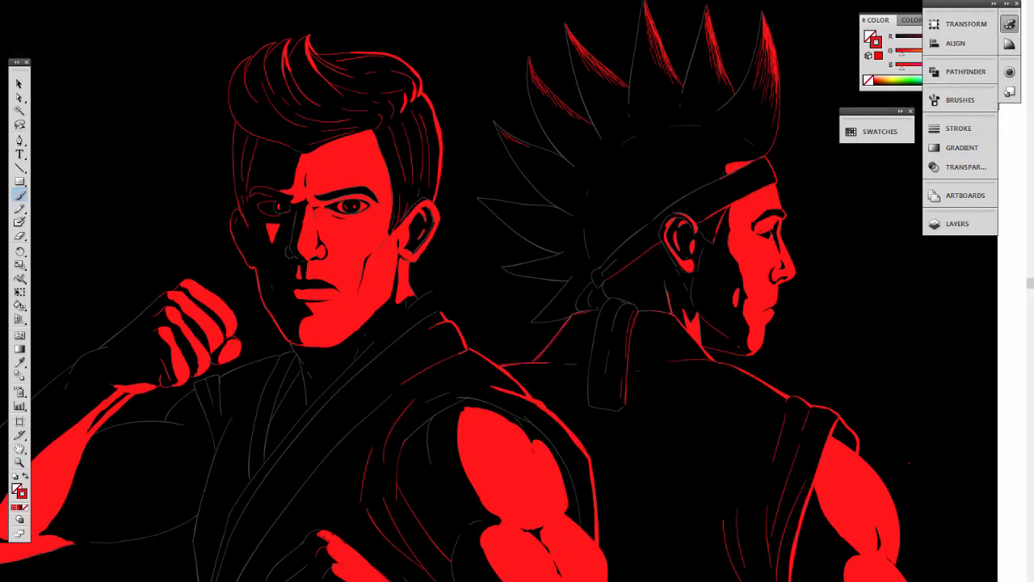
Paint red highlights on the first fighter and open the Layers panel
click(959, 224)
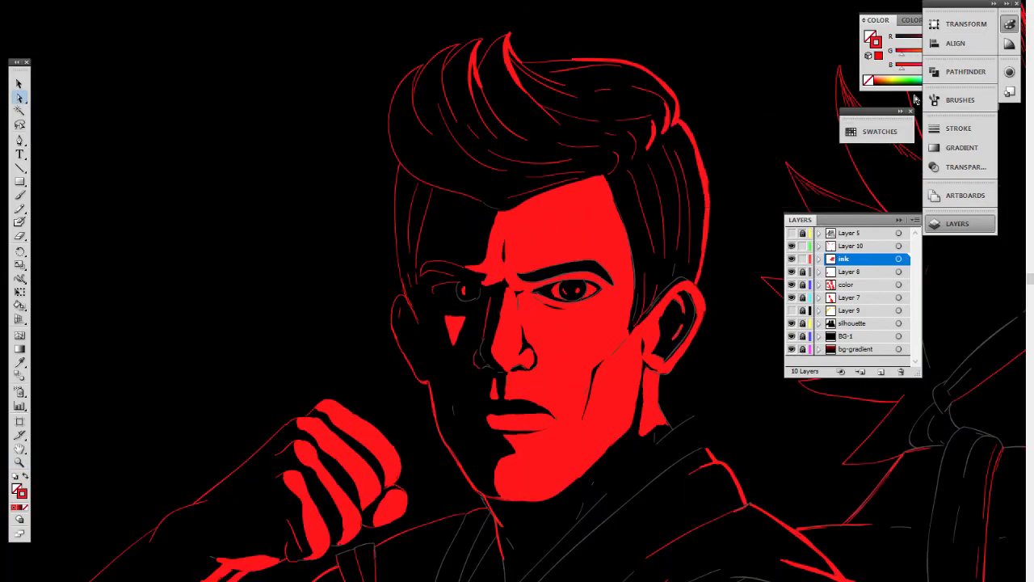
click(878, 131)
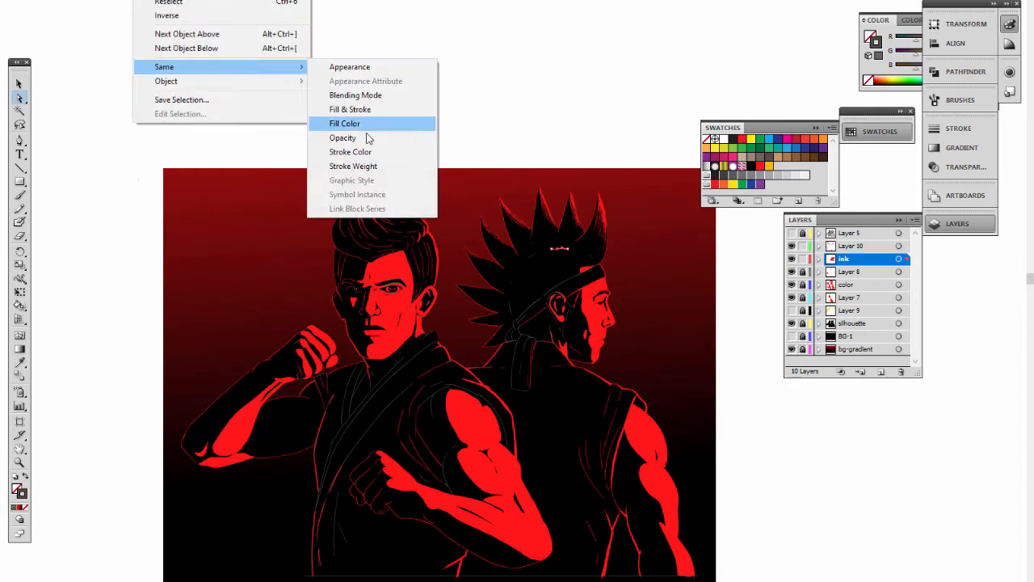
Select all same-fill objects and recolour both fighters' gi collars golden yellow
click(344, 123)
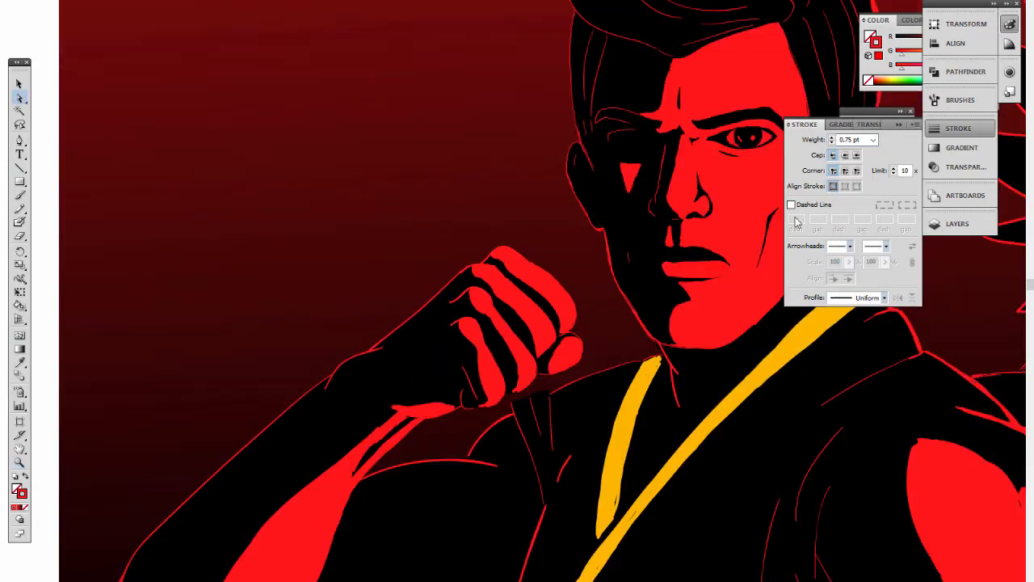
click(874, 139)
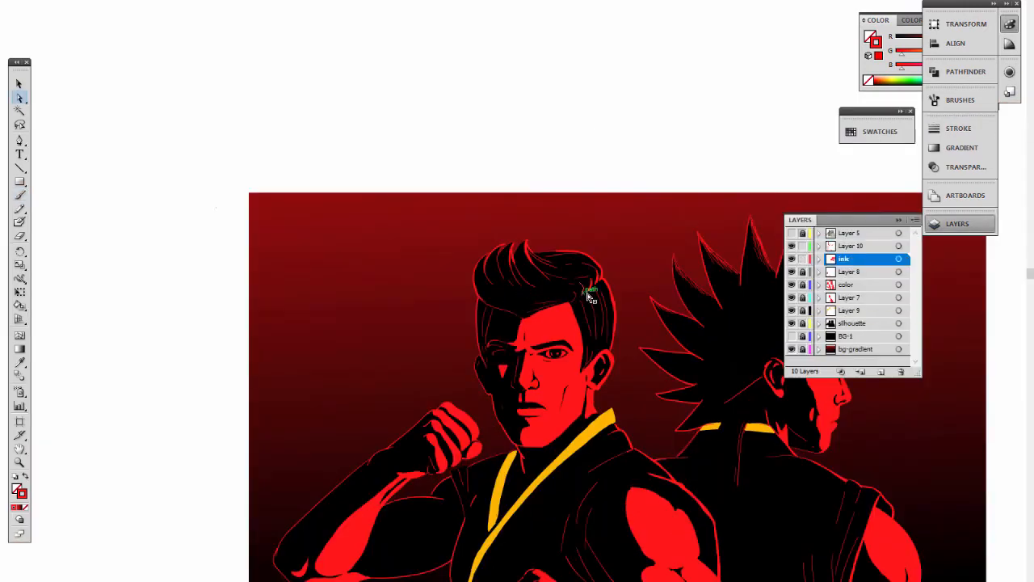
click(960, 99)
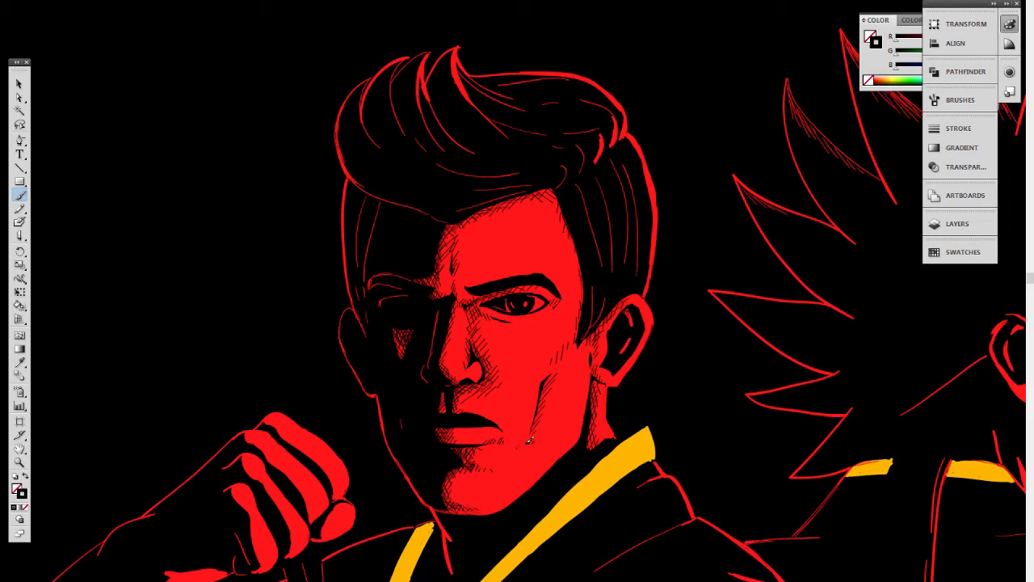
Draw thin black crosshatching on the shadow side of the first fighter's face
scroll(down, 3)
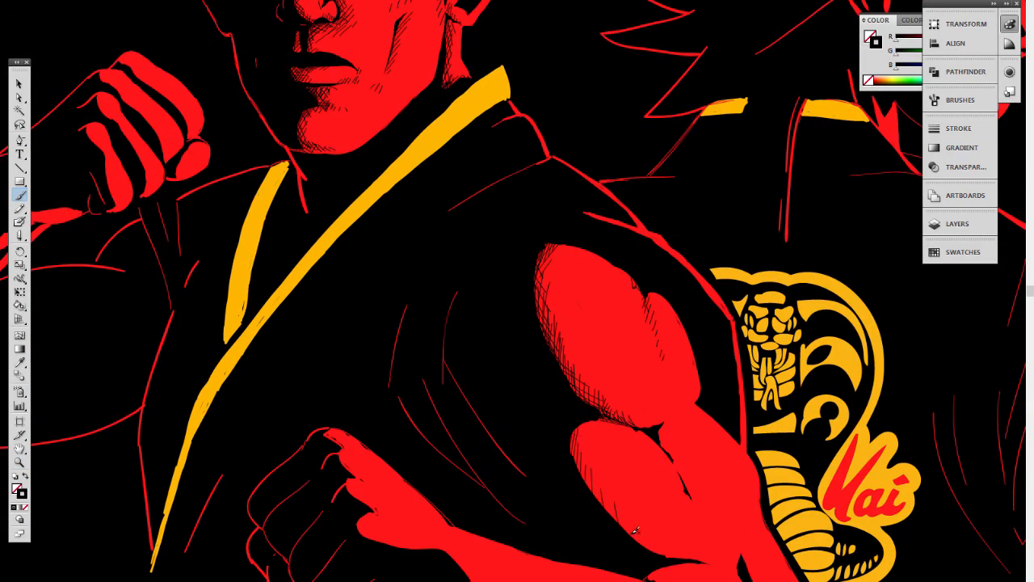
Hatch the shaded edges of the first fighter's bicep and forearm in black
scroll(down, 3)
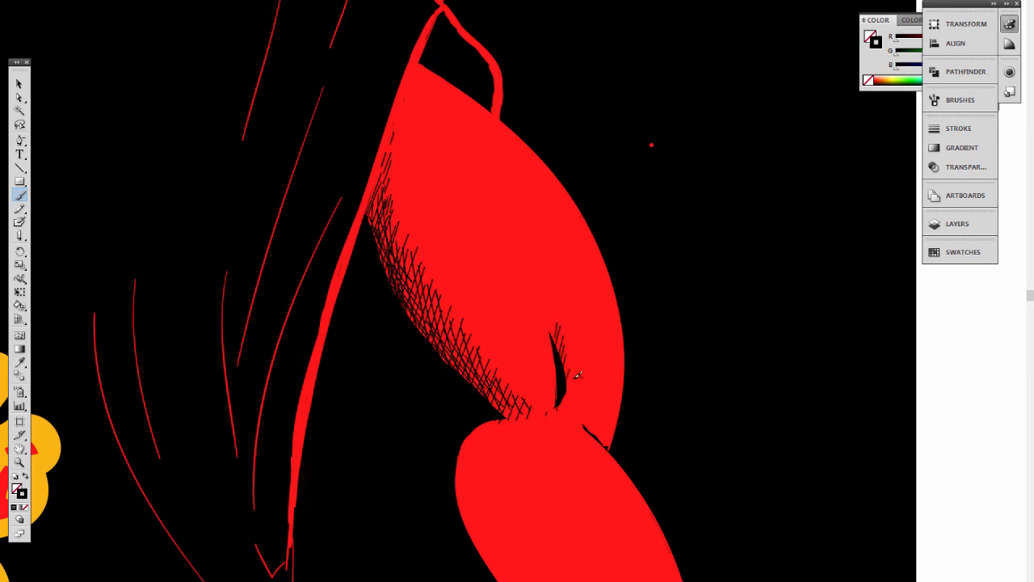
Hatch the spiky-haired fighter's cheek, jaw and brow in black, then show the layers list
scroll(down, 3)
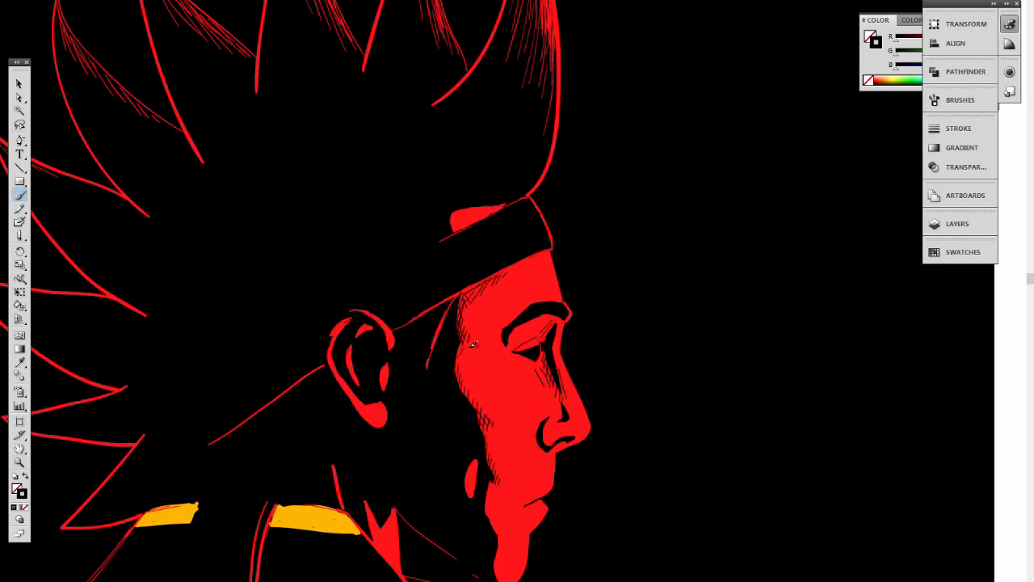
scroll(down, 3)
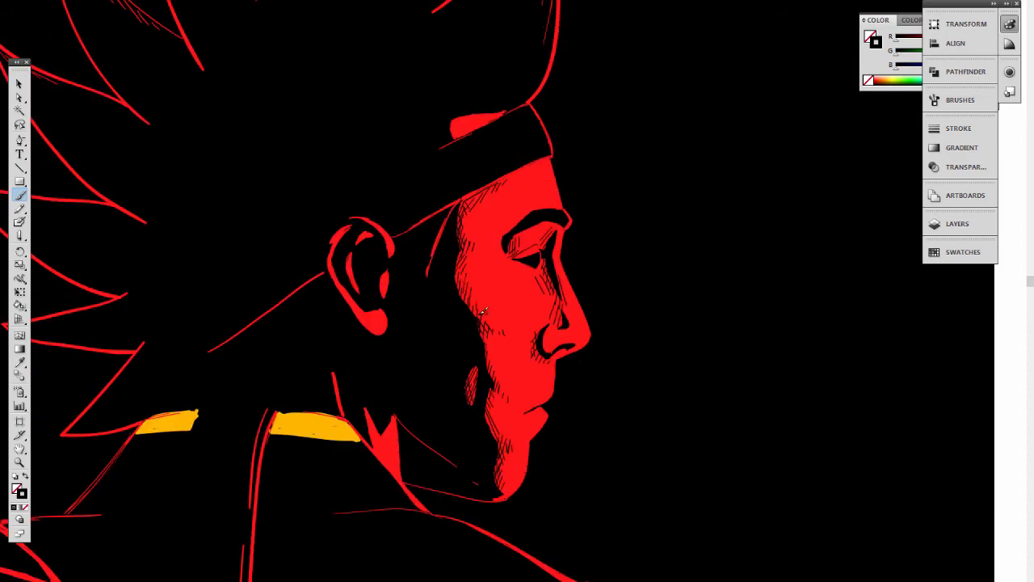
click(959, 224)
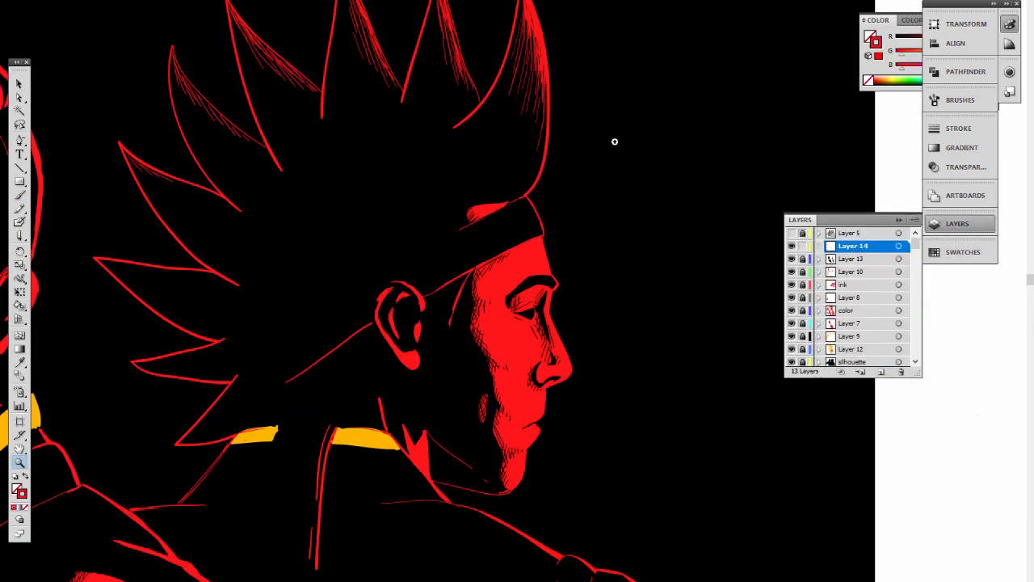